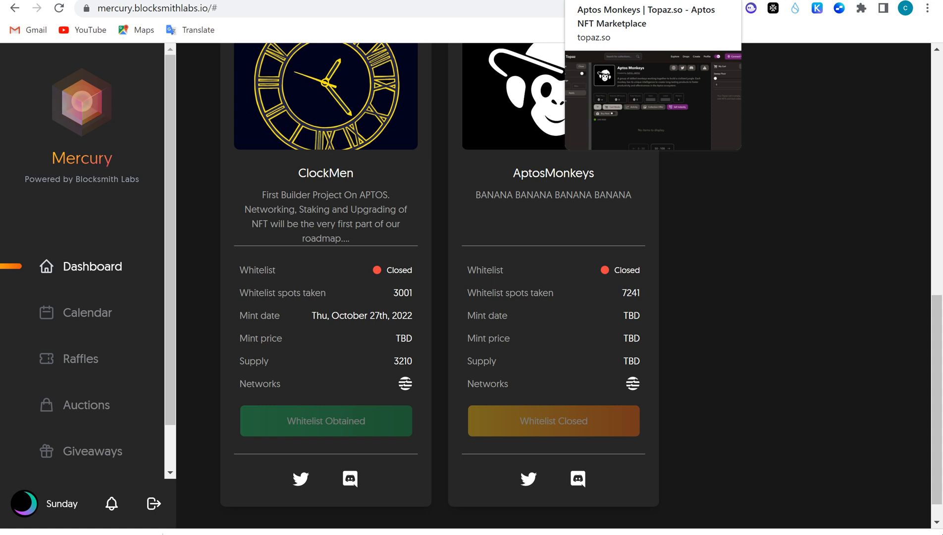
pyautogui.moveTo(632, 120)
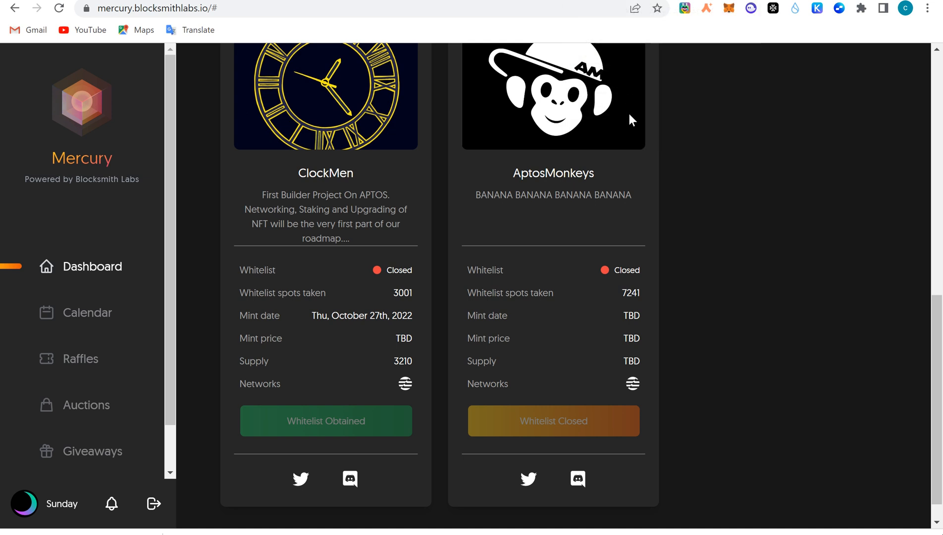
pyautogui.moveTo(710, 181)
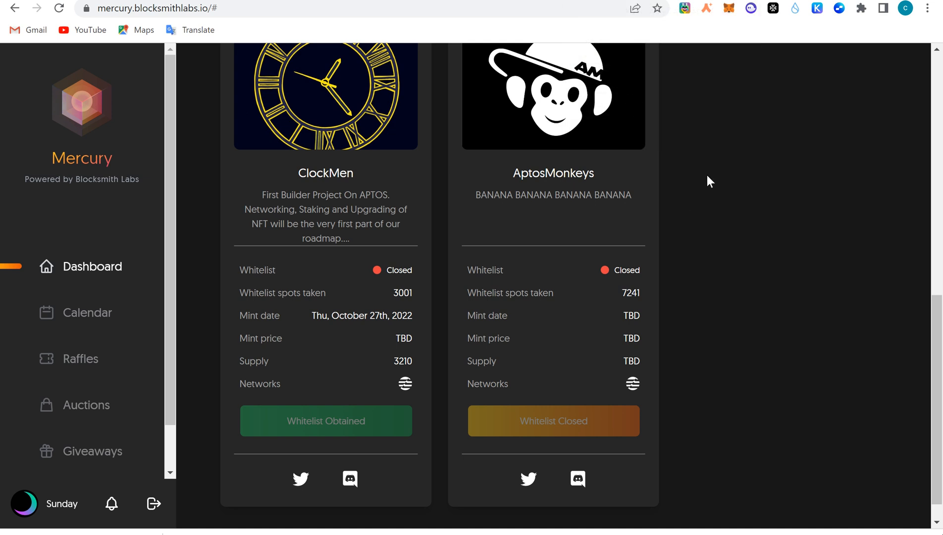
pyautogui.moveTo(452, 326)
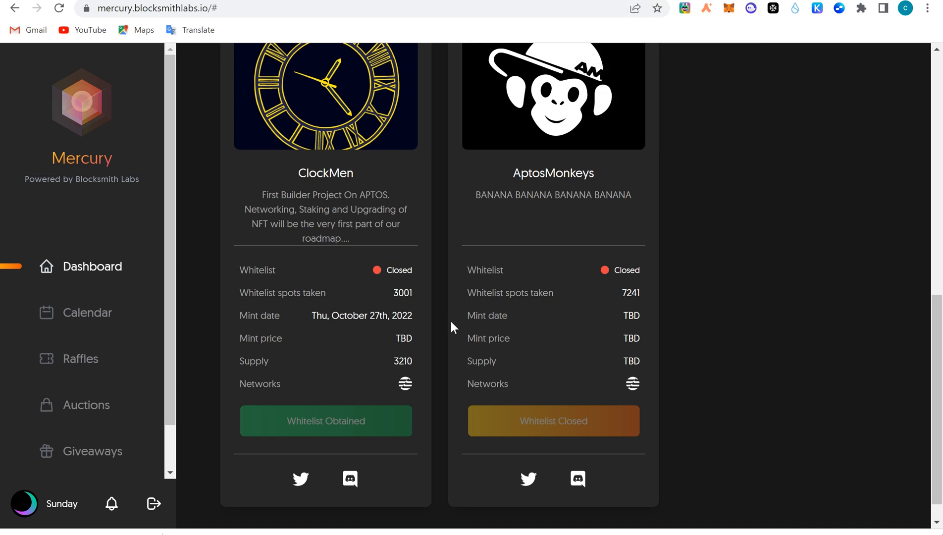
pyautogui.moveTo(430, 231)
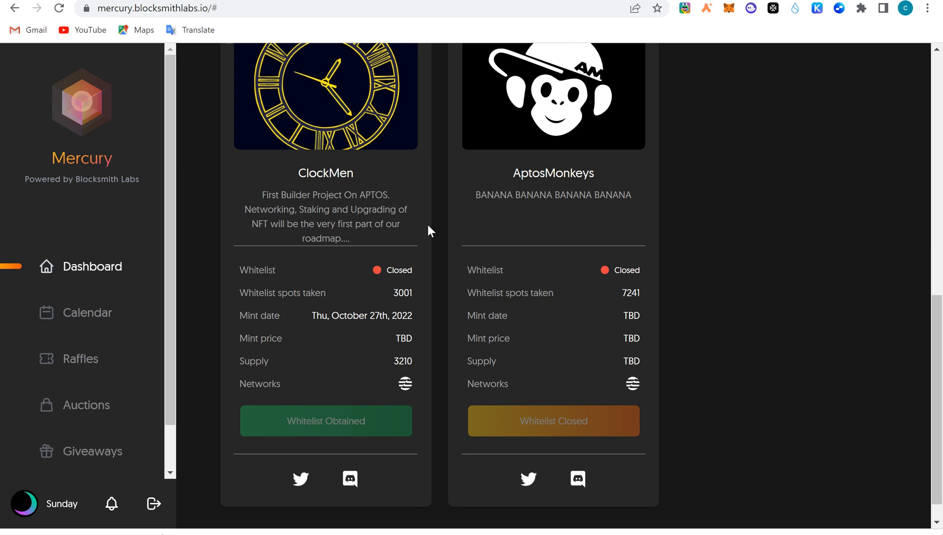
pyautogui.moveTo(357, 304)
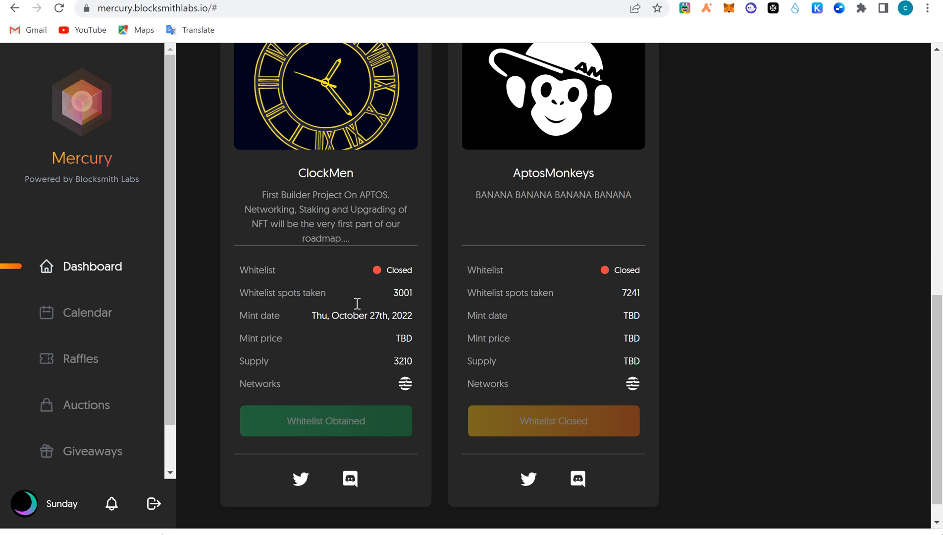
pyautogui.moveTo(582, 69)
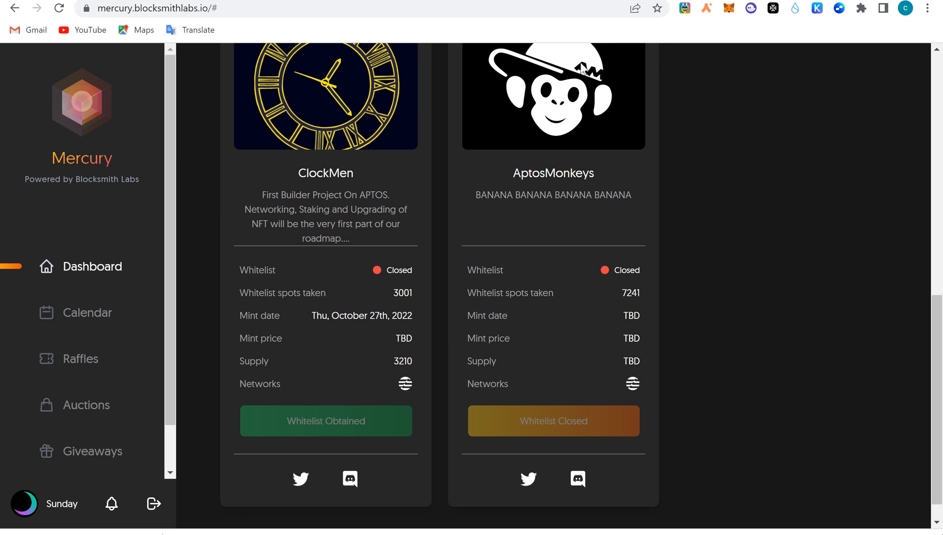
pyautogui.moveTo(579, 90)
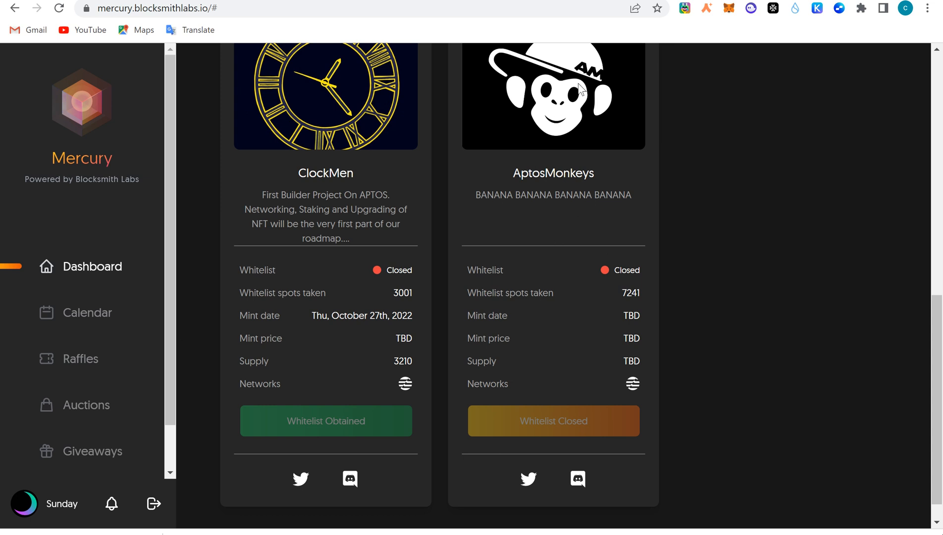
pyautogui.moveTo(443, 349)
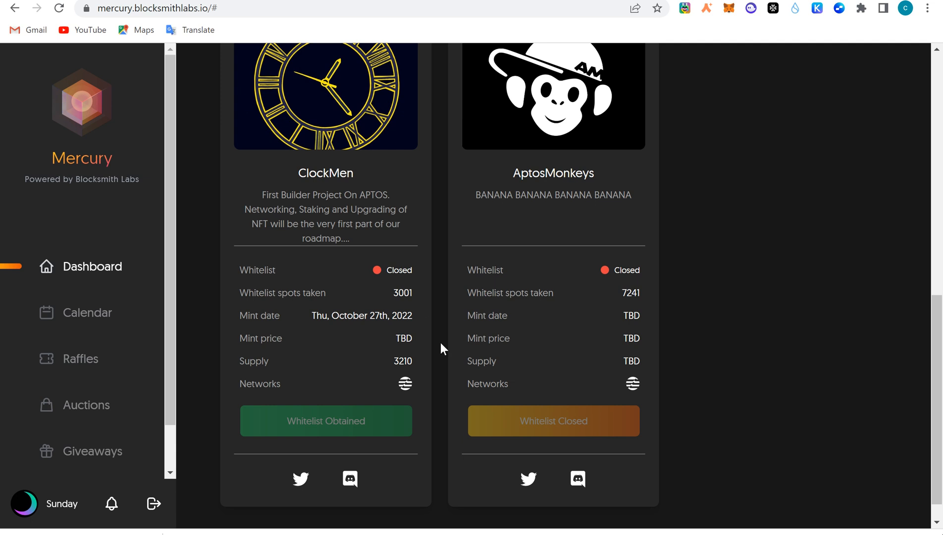
pyautogui.moveTo(582, 423)
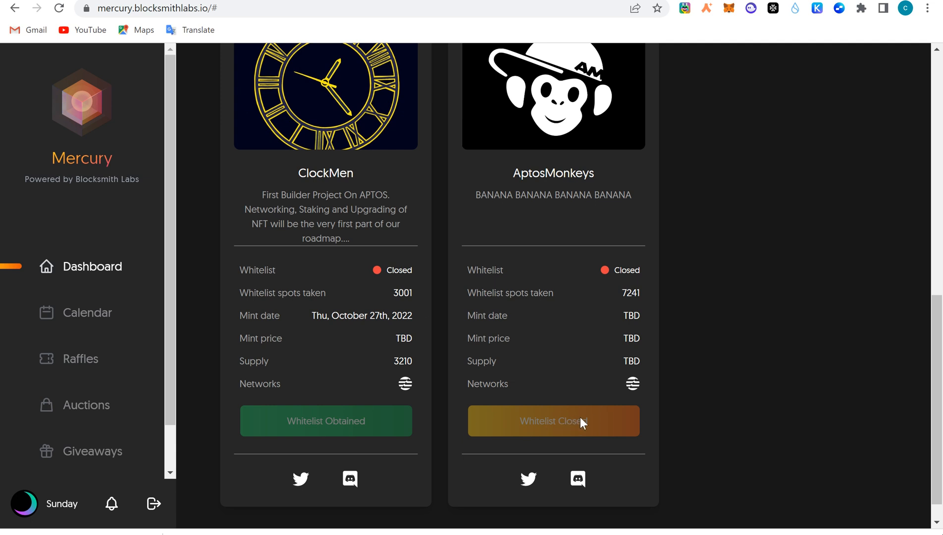
pyautogui.moveTo(596, 421)
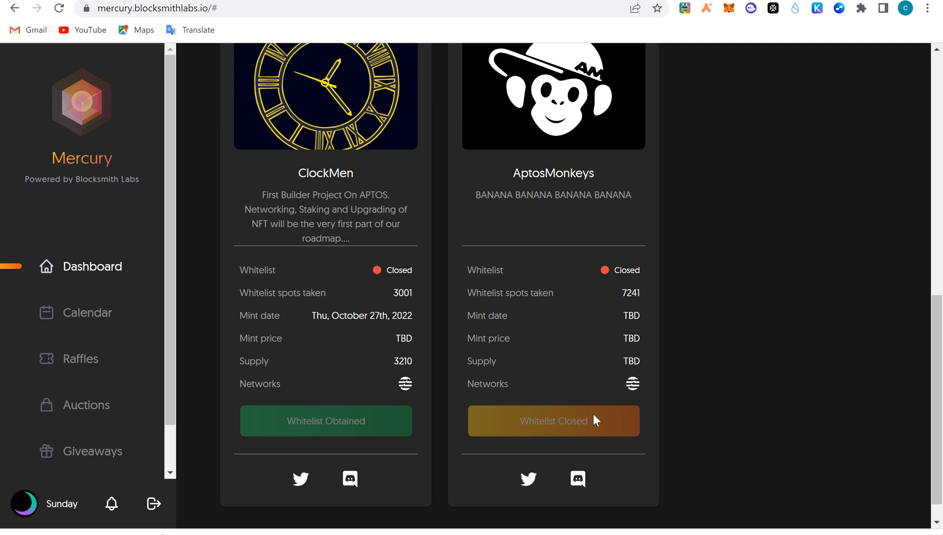
pyautogui.moveTo(588, 384)
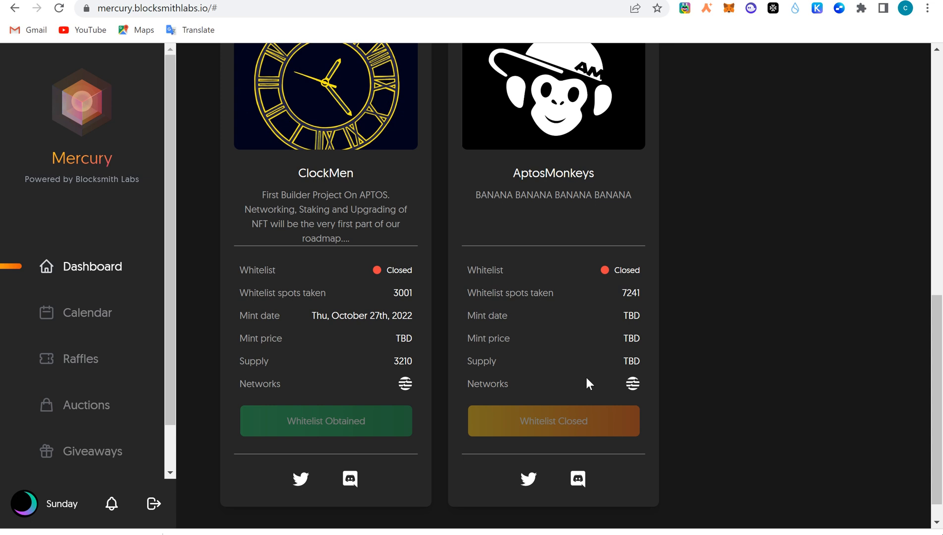
pyautogui.moveTo(169, 181)
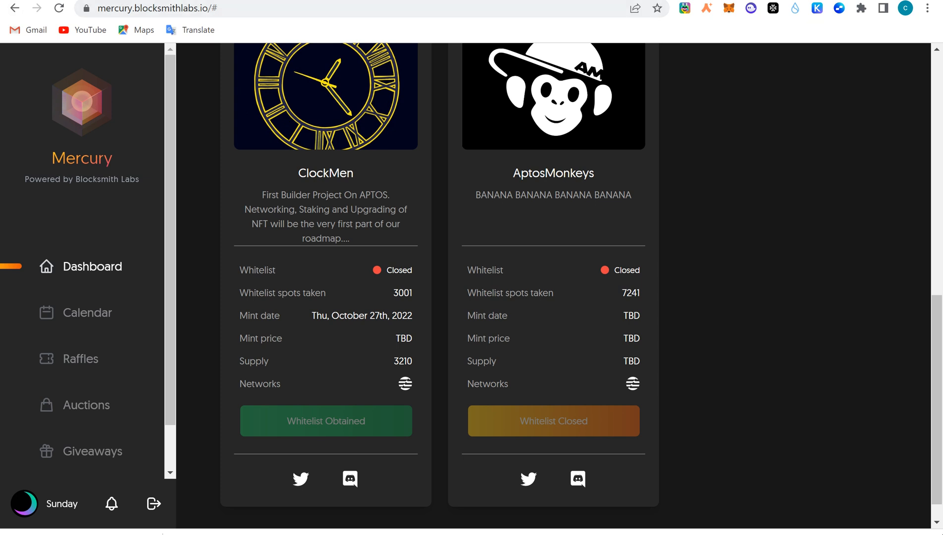
pyautogui.moveTo(409, 179)
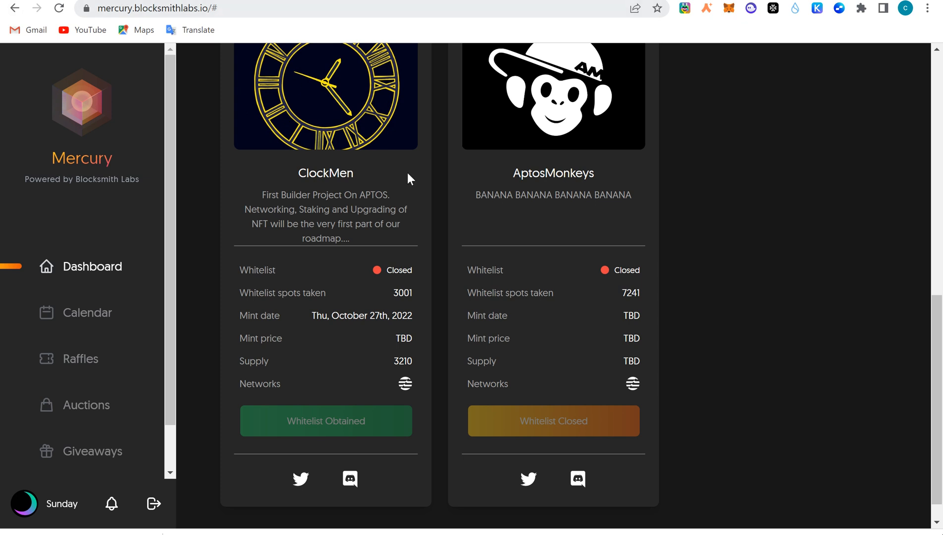
pyautogui.moveTo(675, 361)
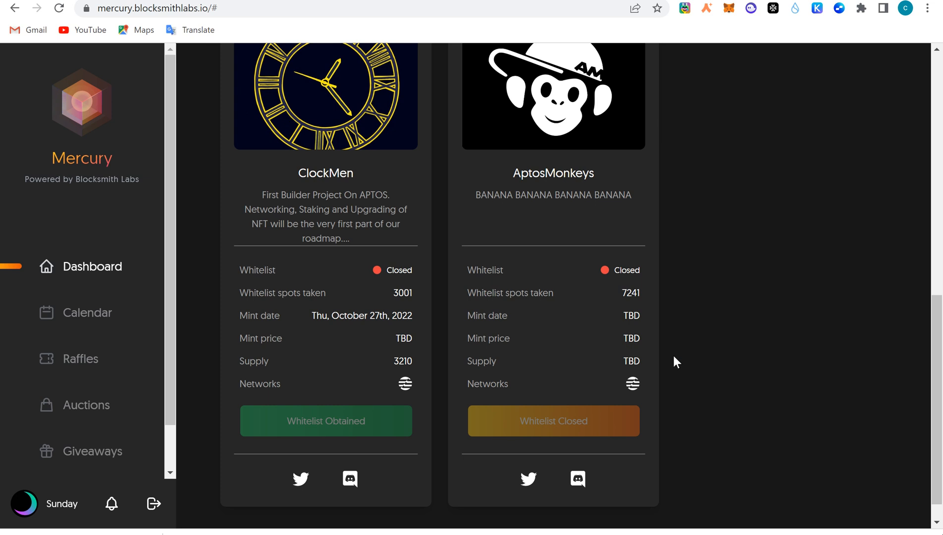
pyautogui.moveTo(612, 349)
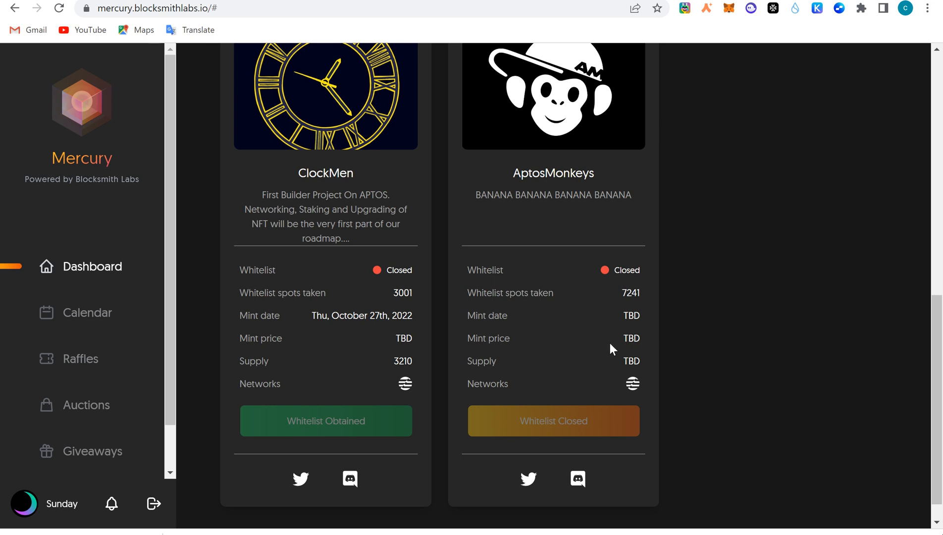
pyautogui.moveTo(219, 49)
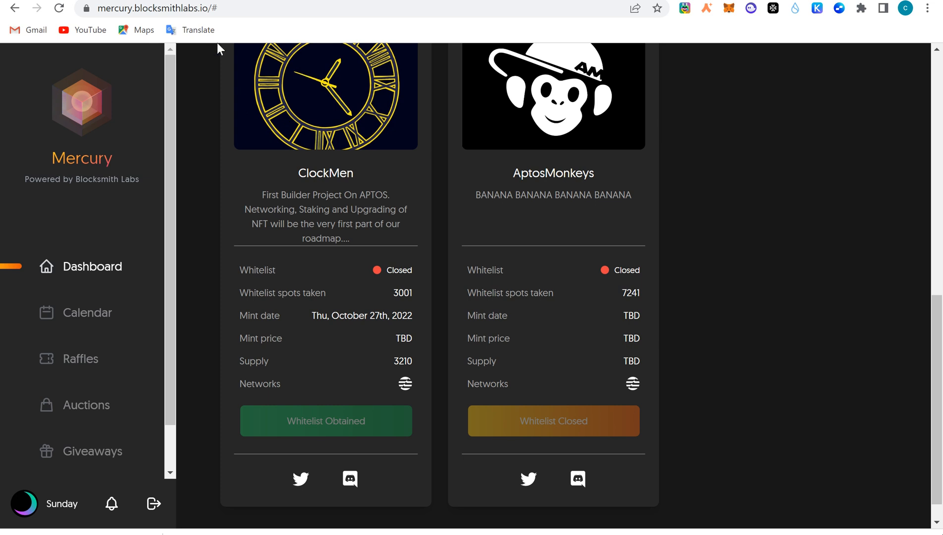
pyautogui.moveTo(194, 68)
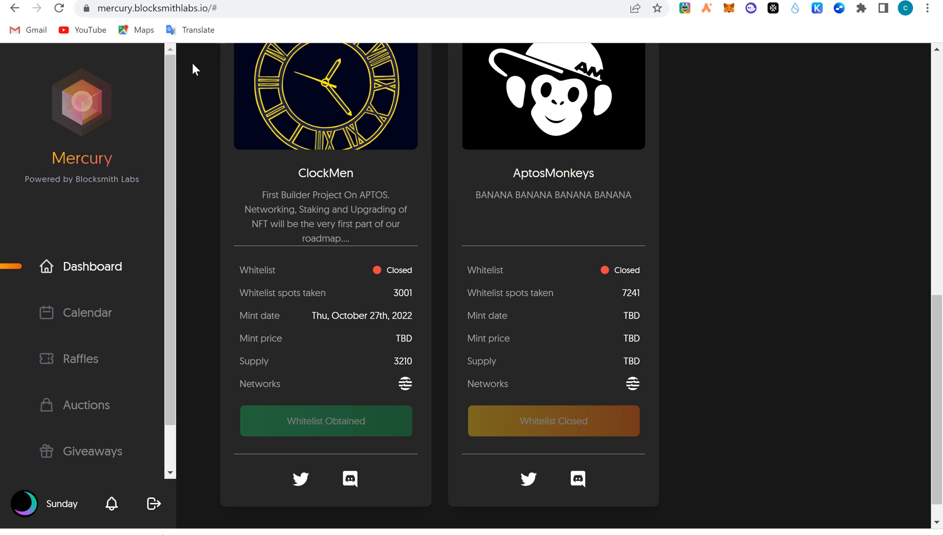
pyautogui.moveTo(175, 435)
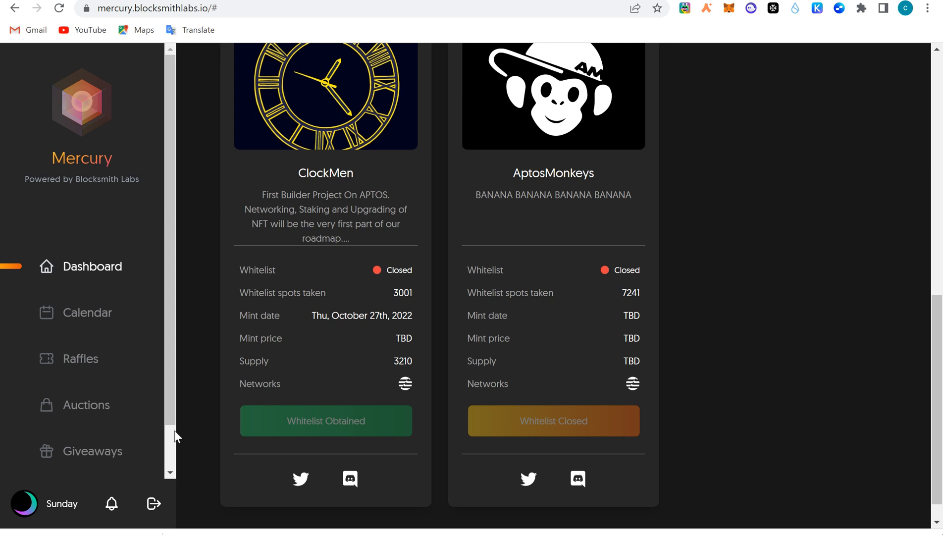
pyautogui.moveTo(341, 409)
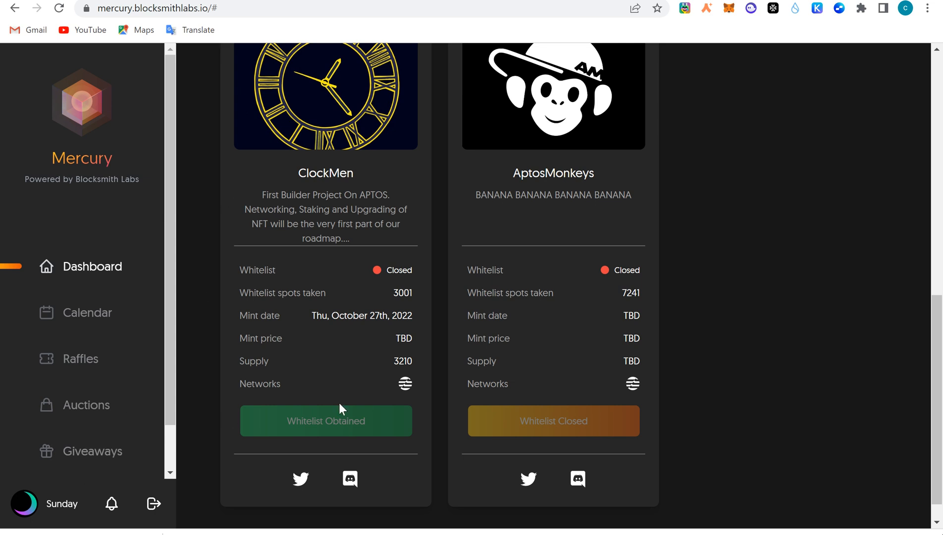
pyautogui.moveTo(325, 423)
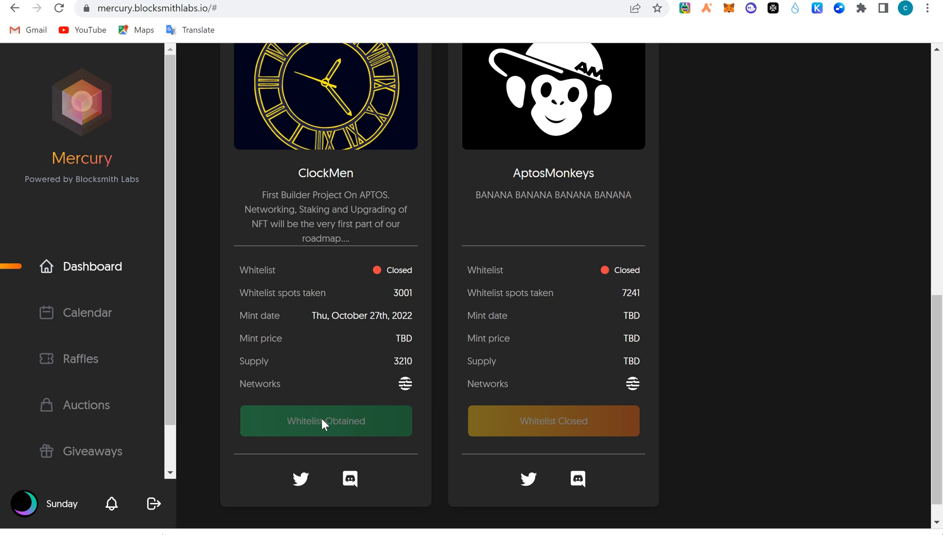
pyautogui.moveTo(362, 268)
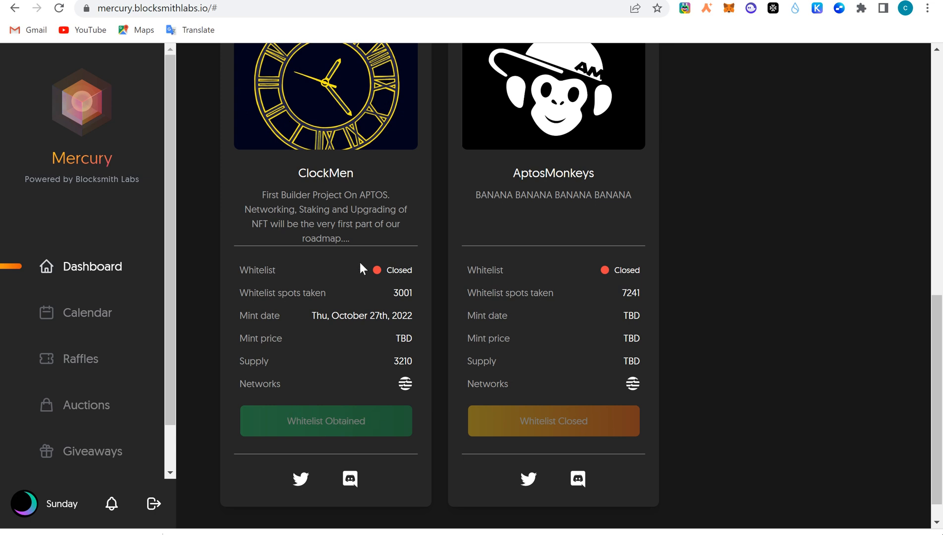
pyautogui.moveTo(338, 389)
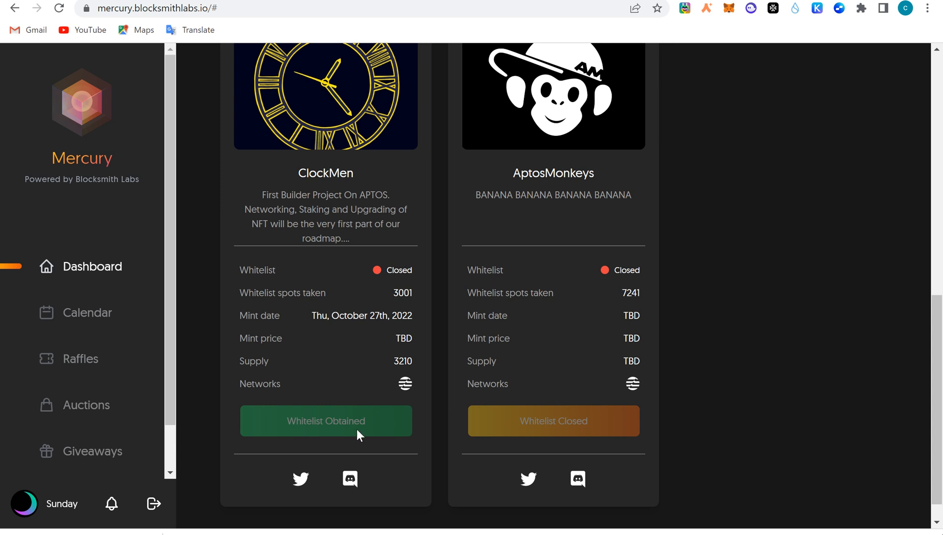
pyautogui.moveTo(332, 395)
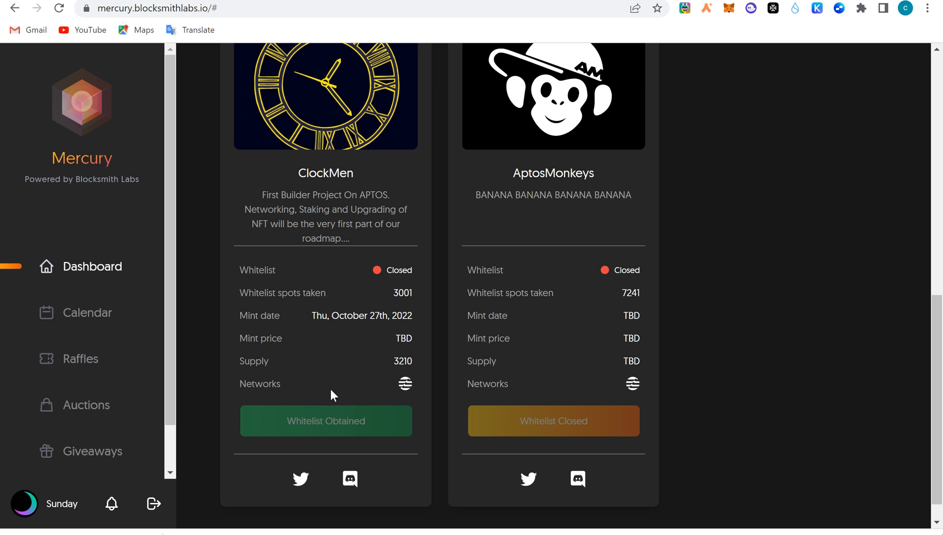
pyautogui.moveTo(452, 268)
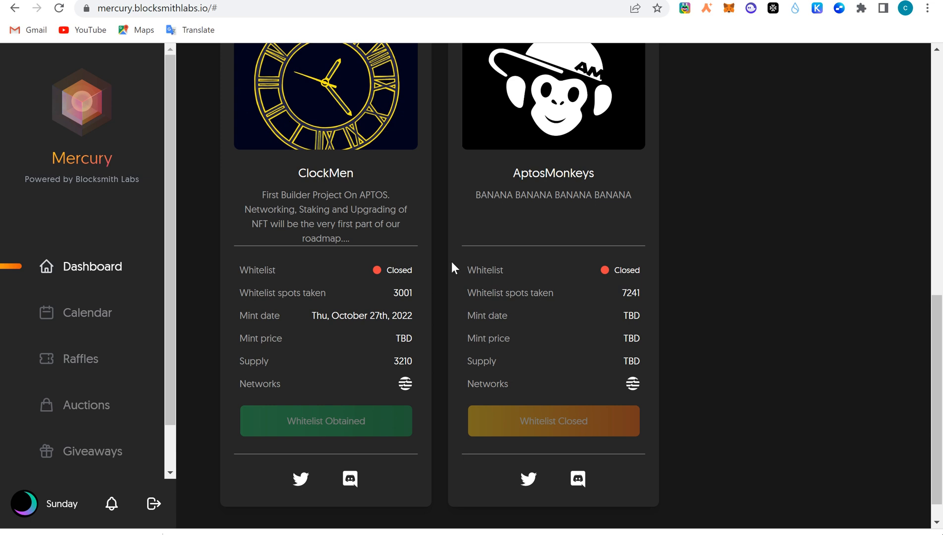
pyautogui.moveTo(453, 269)
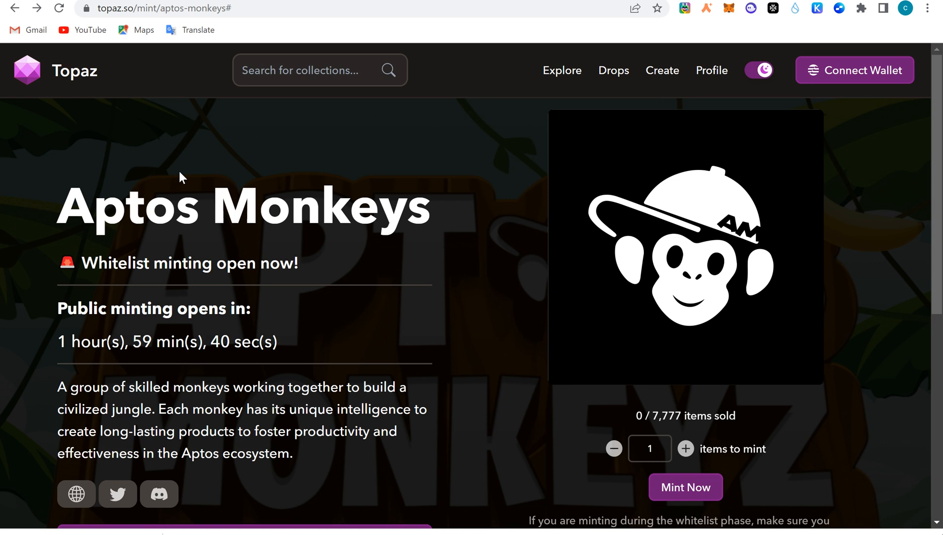
# Step: Scroll through the Aptos Monkeys mint page: 7.77 APT price, 0 of 7,777 sold, public-mint countdown
pyautogui.scroll(-3)
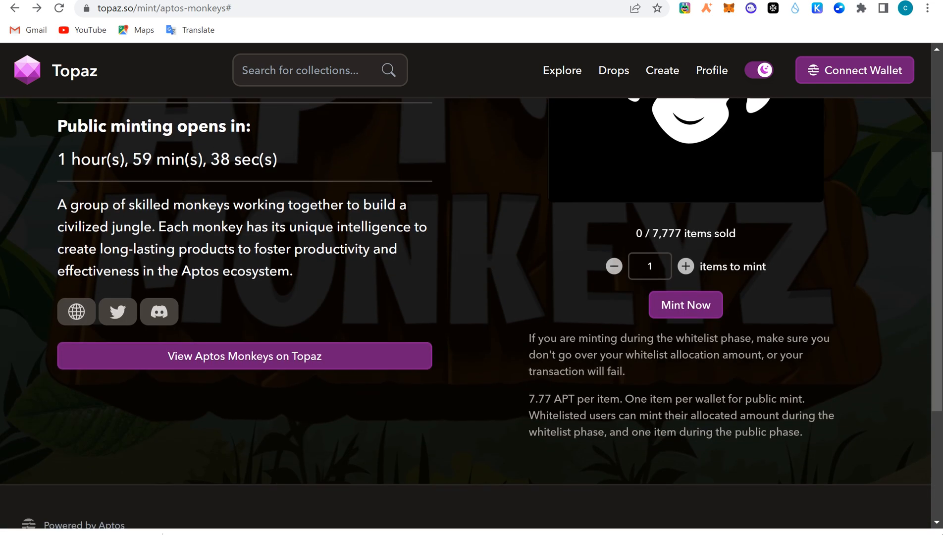
pyautogui.scroll(3)
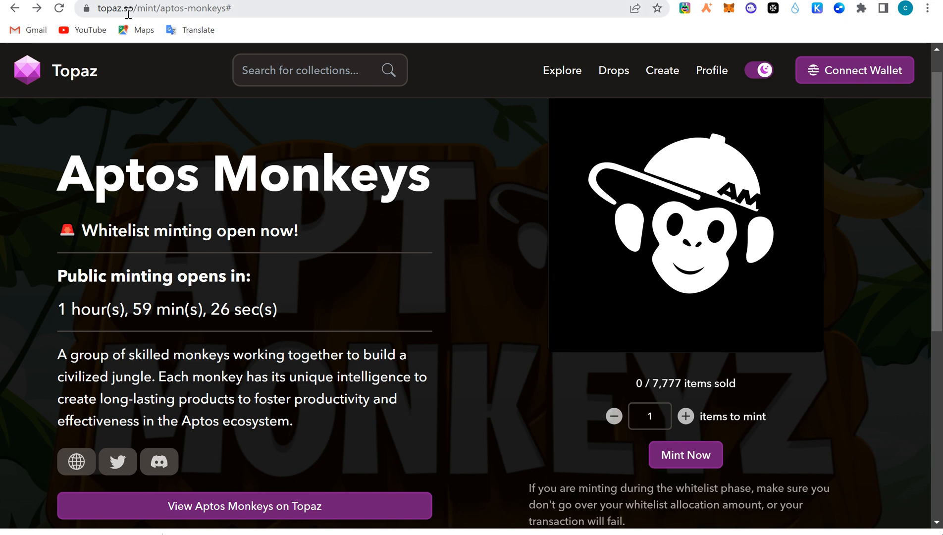
pyautogui.moveTo(833, 84)
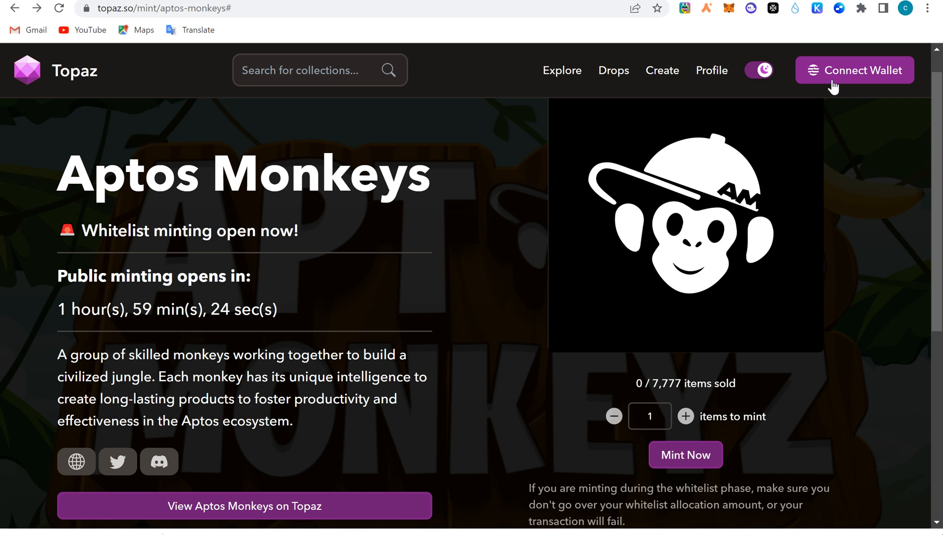
# Step: Connect the wallet so the page confirms whitelist eligibility to mint up to 1 item
pyautogui.click(855, 70)
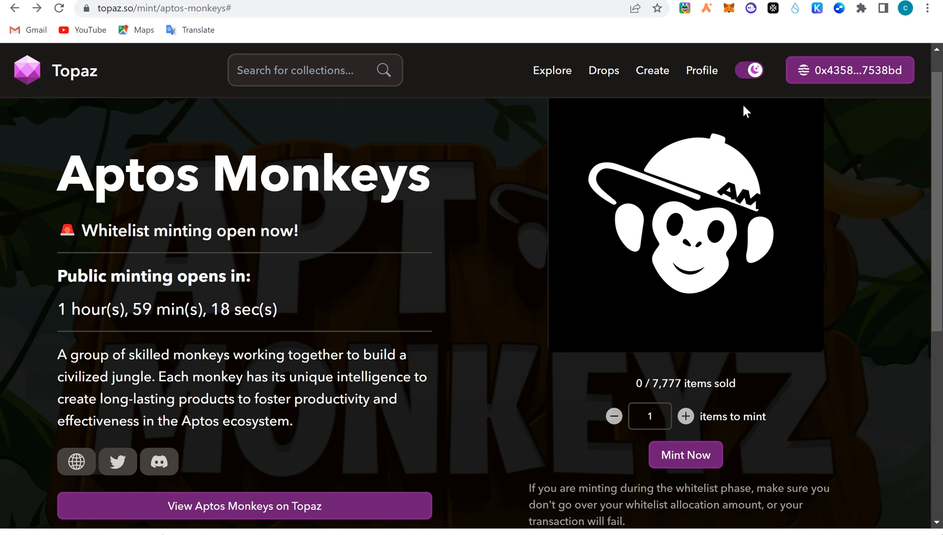
pyautogui.scroll(-3)
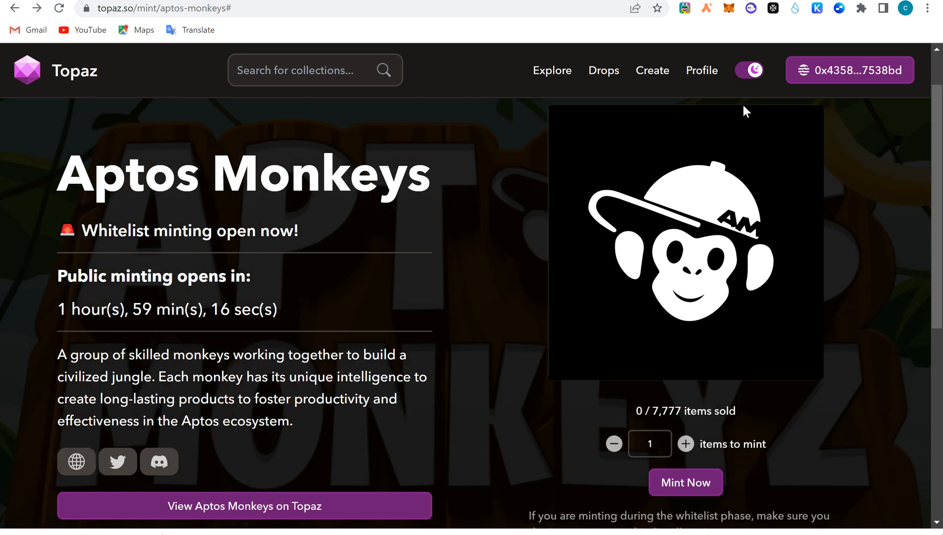
pyautogui.scroll(-3)
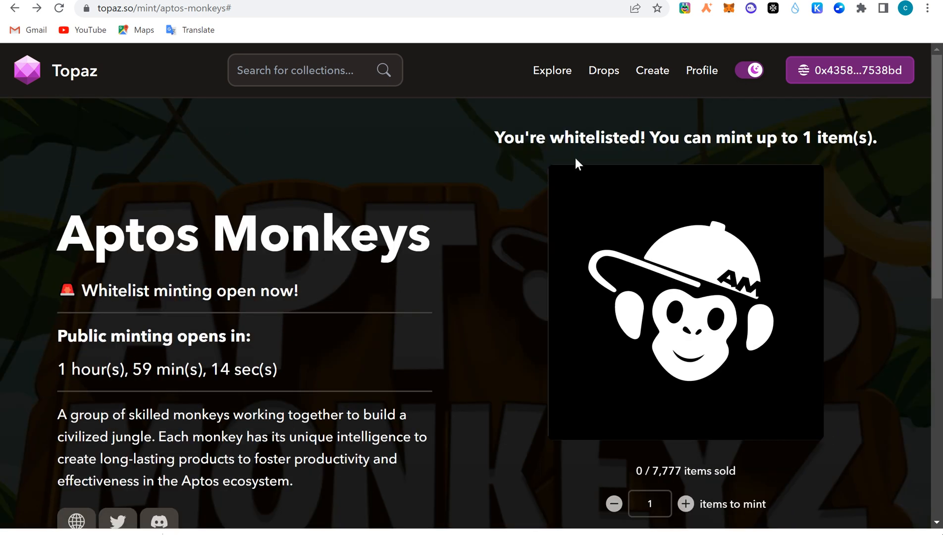
pyautogui.moveTo(893, 168)
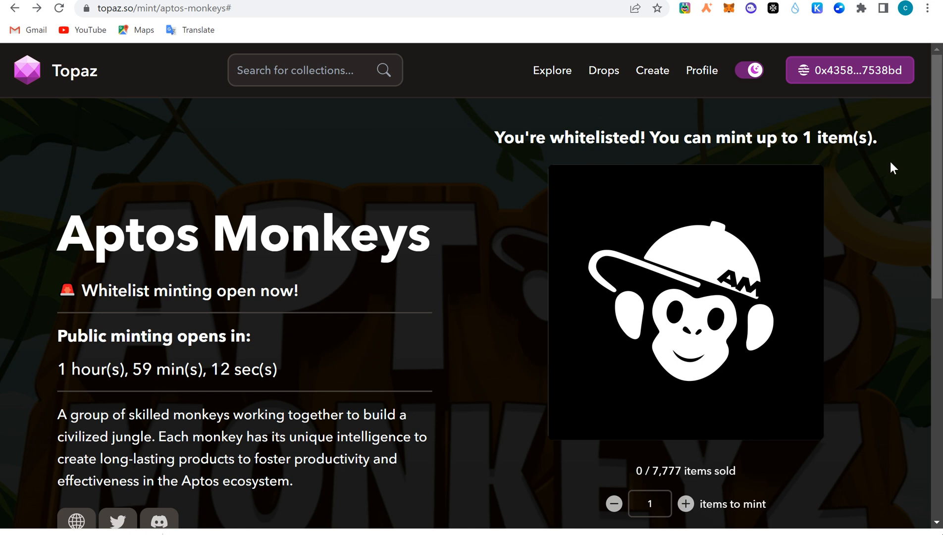
pyautogui.scroll(-3)
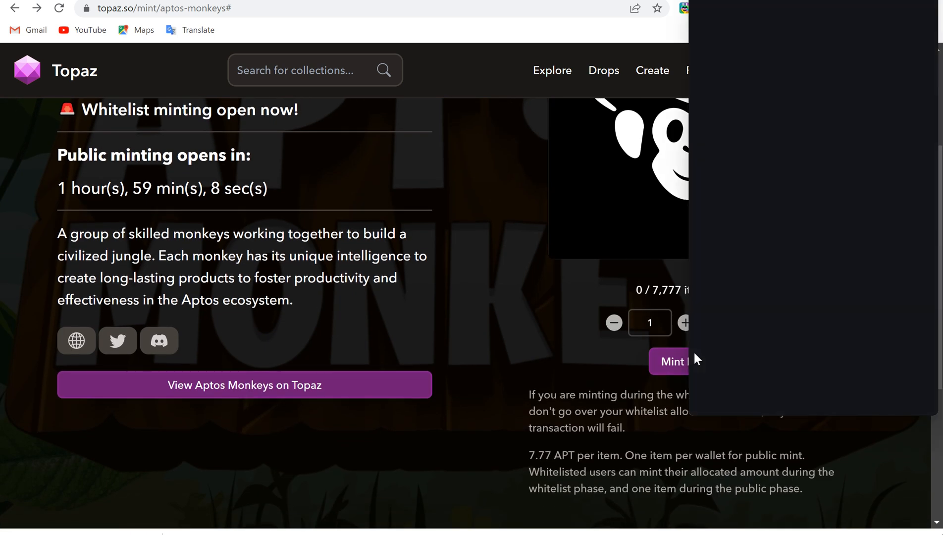
# Step: Mint one Aptos Monkeys item and approve the 7.77 APT transaction in the wallet
pyautogui.click(669, 360)
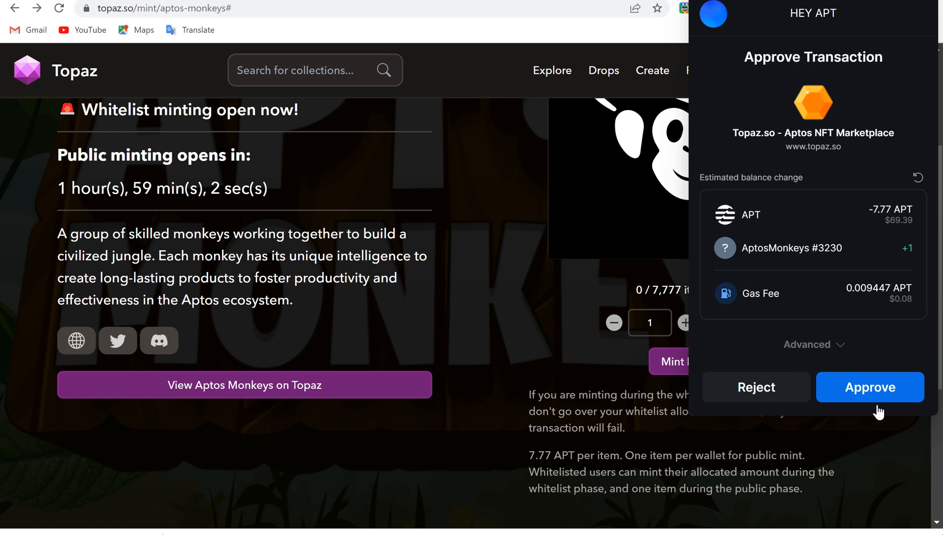
pyautogui.click(870, 387)
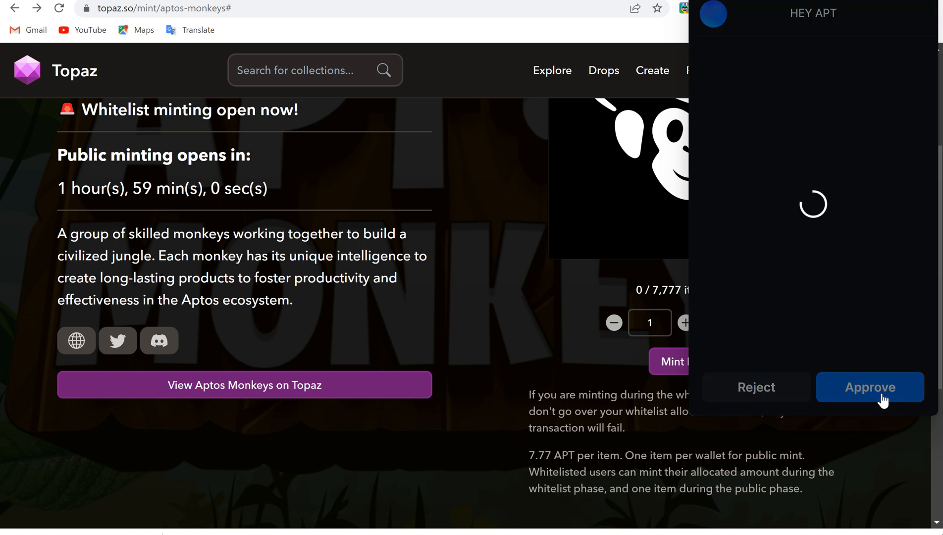
pyautogui.click(870, 387)
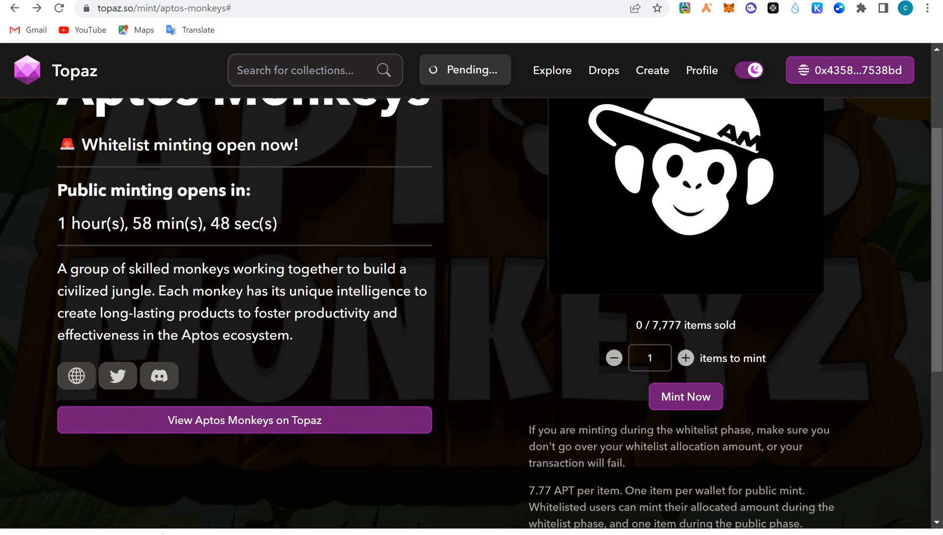
# Step: After the successful mint, find AptosMonkeys #3419 in the wallet's NFT gallery and view its details
pyautogui.scroll(3)
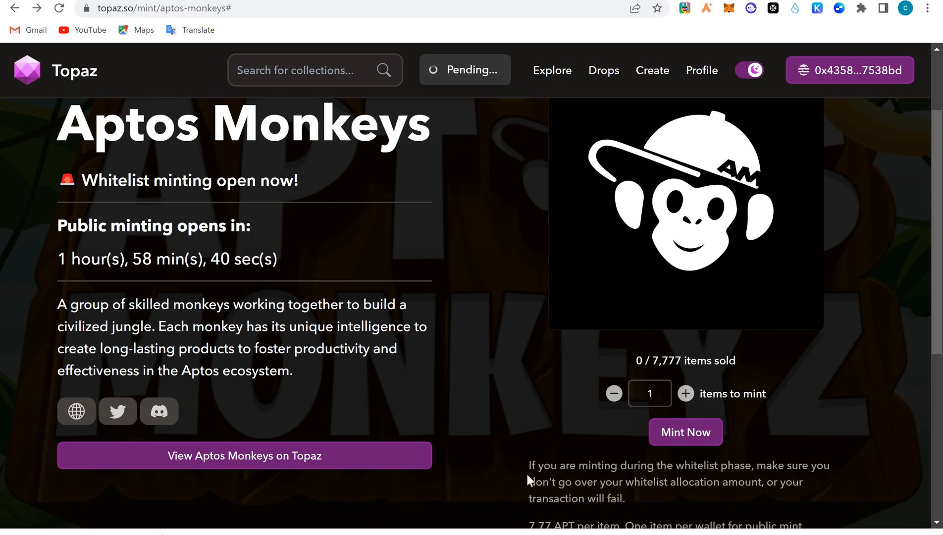
pyautogui.moveTo(789, 29)
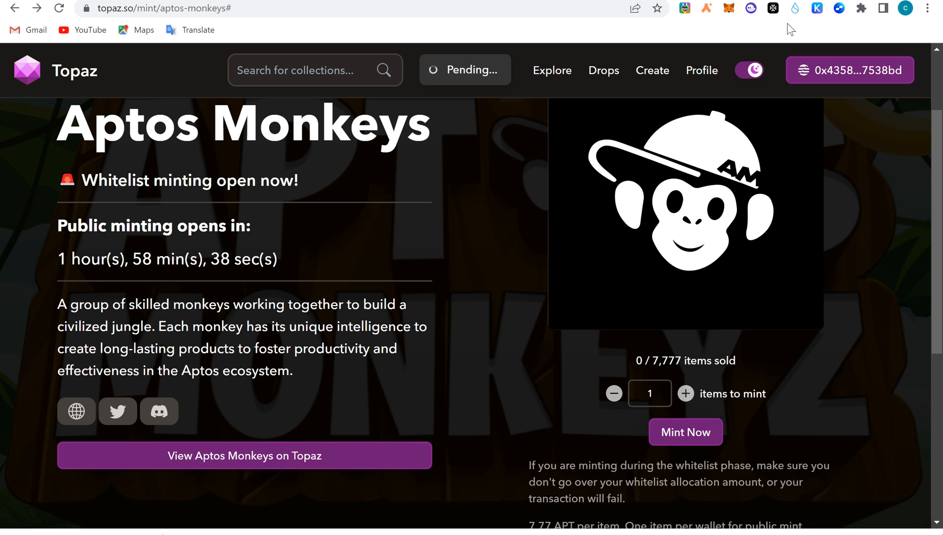
pyautogui.click(841, 9)
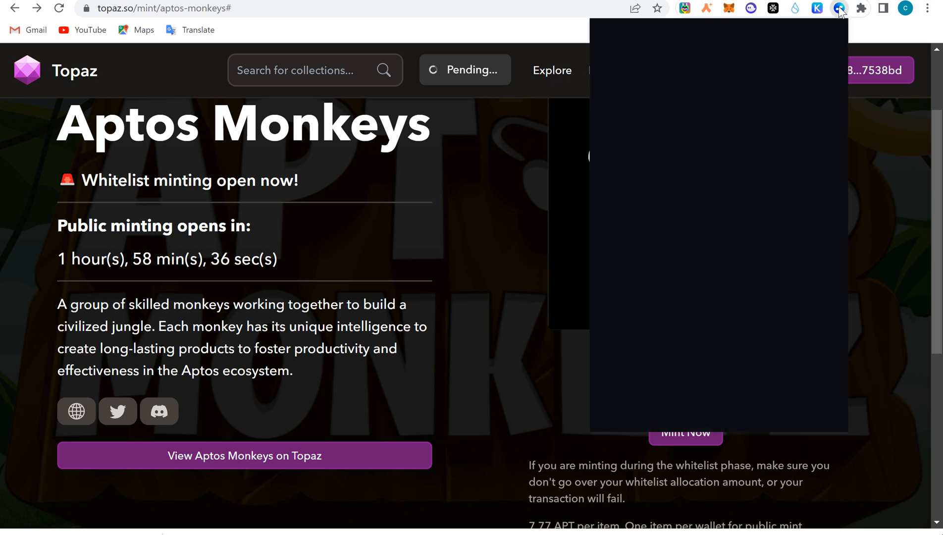
pyautogui.click(838, 9)
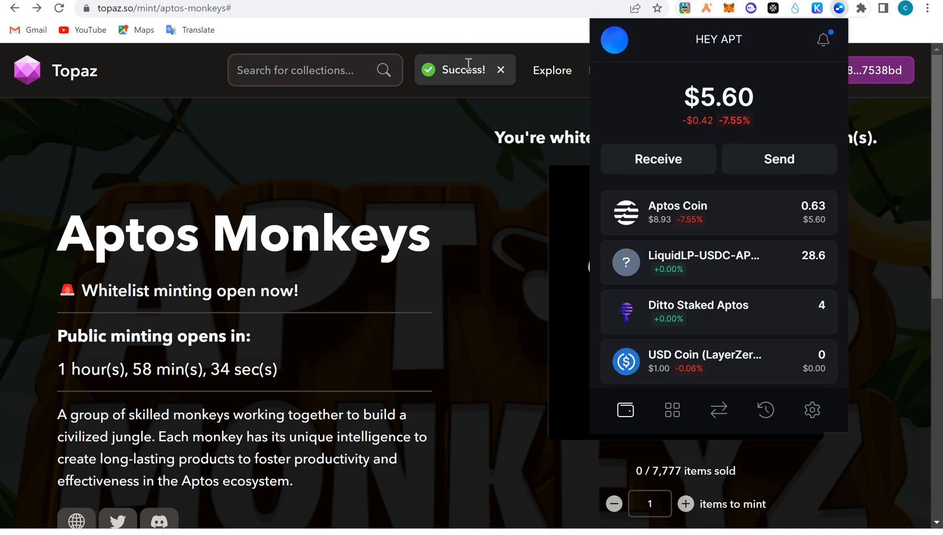
pyautogui.moveTo(641, 347)
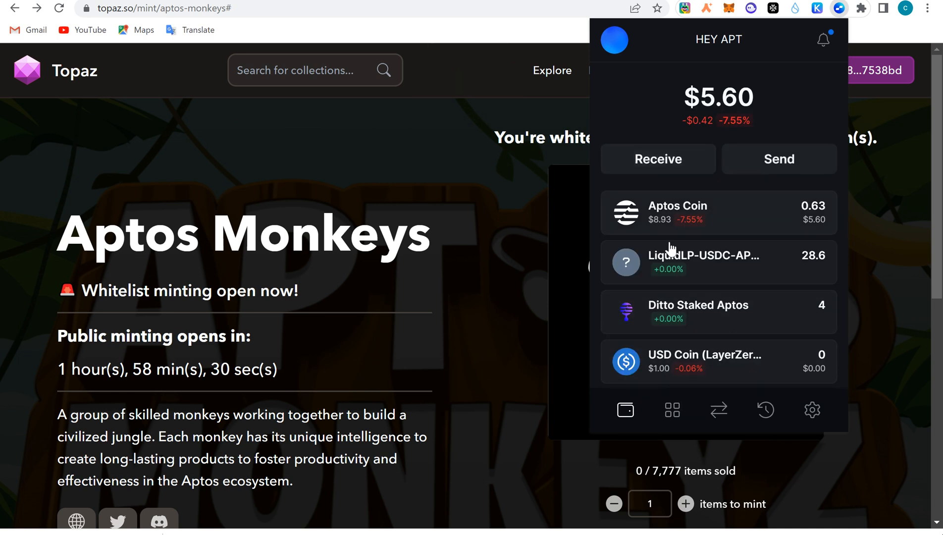
pyautogui.click(672, 410)
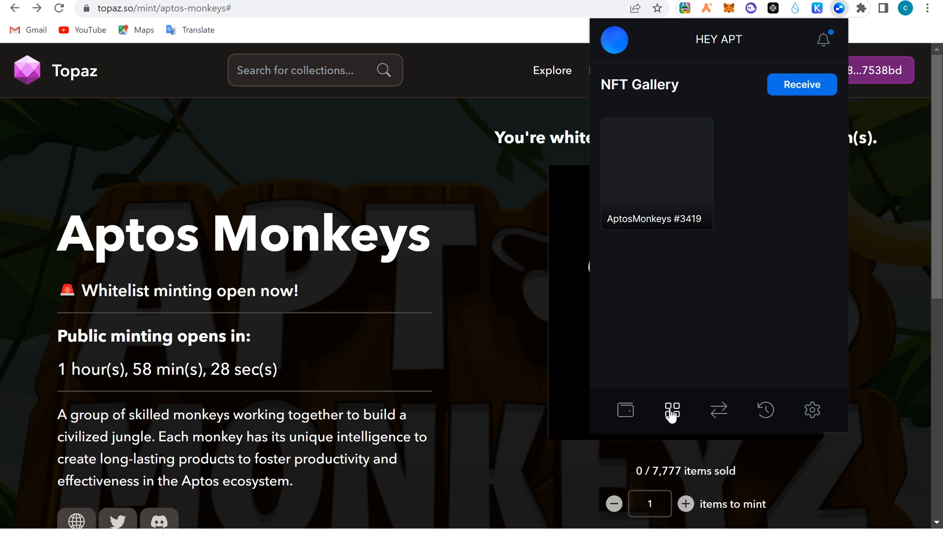
pyautogui.click(655, 173)
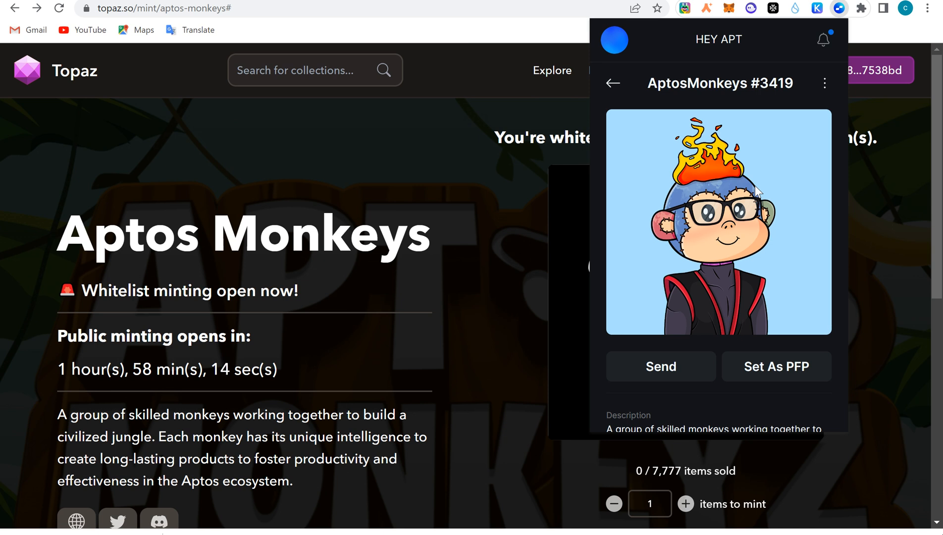
pyautogui.moveTo(679, 214)
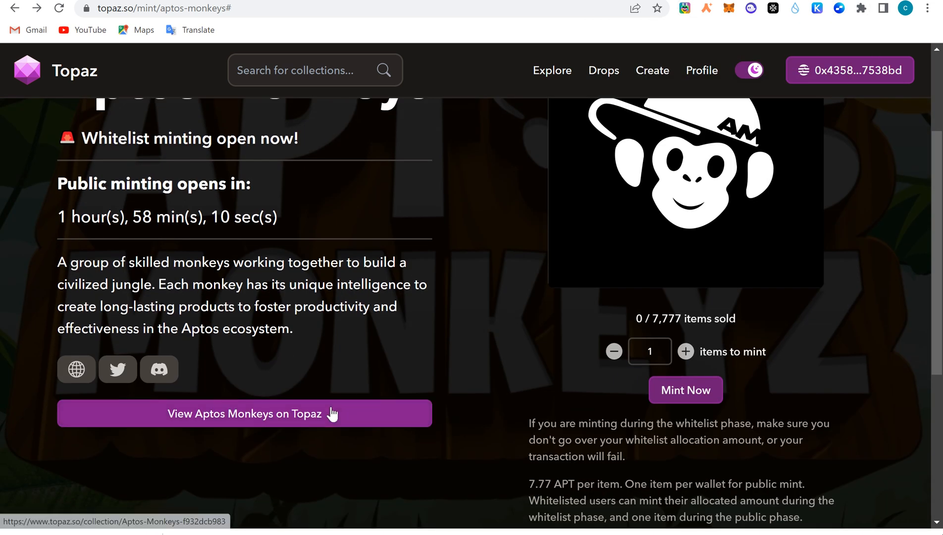
# Step: View the Aptos Monkeys collection page on Topaz, which shows no items and zero owners
pyautogui.click(245, 413)
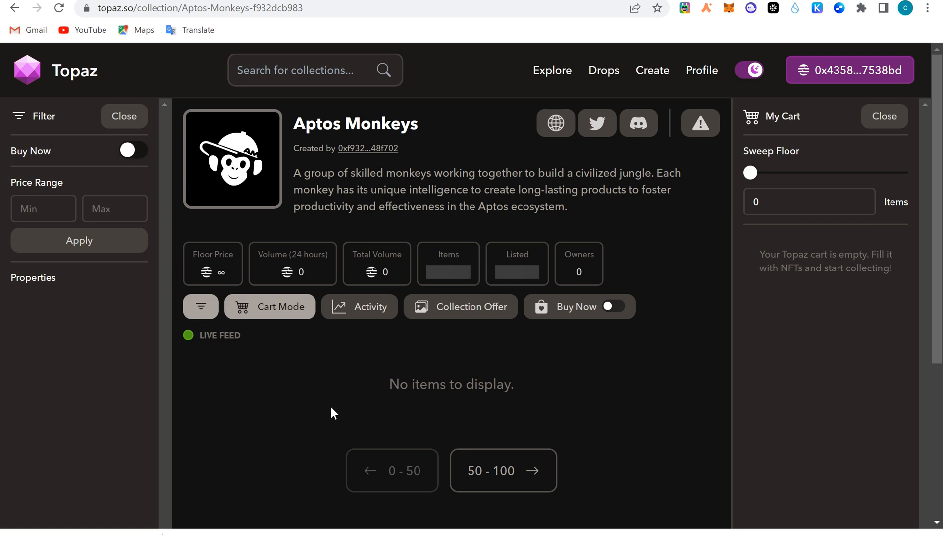
pyautogui.click(612, 306)
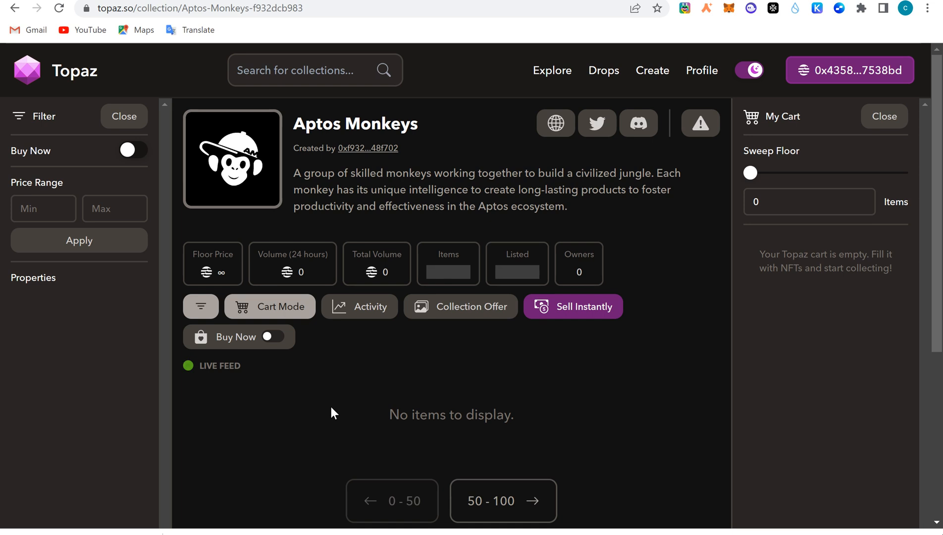
pyautogui.moveTo(804, 43)
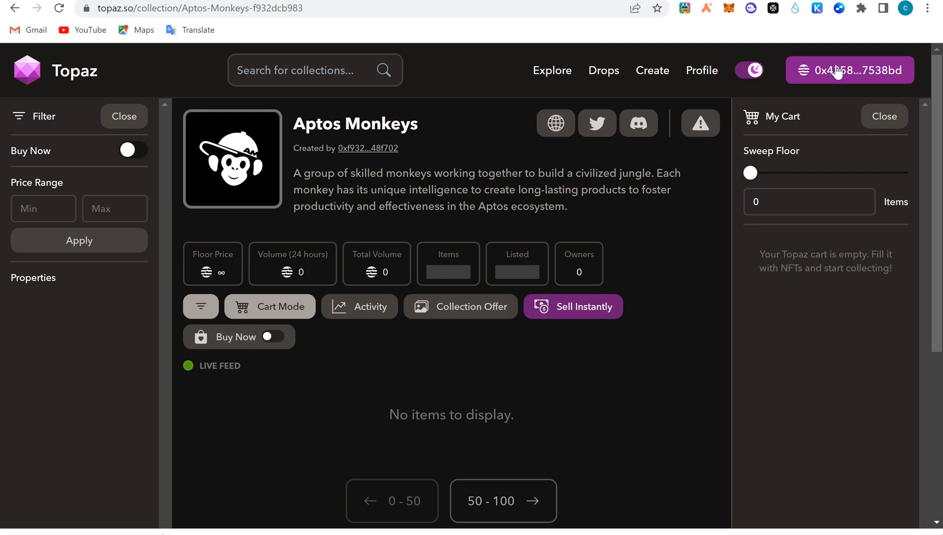
pyautogui.moveTo(396, 279)
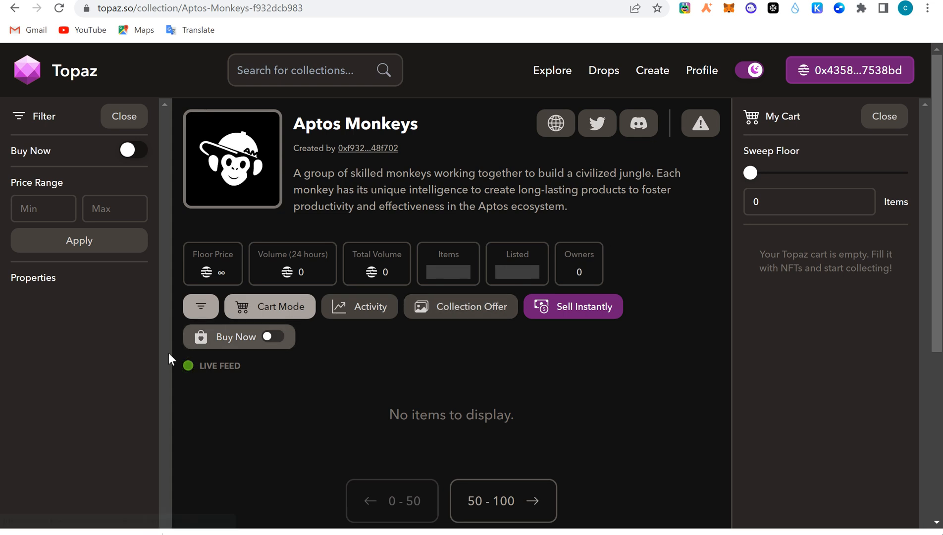
pyautogui.moveTo(270, 387)
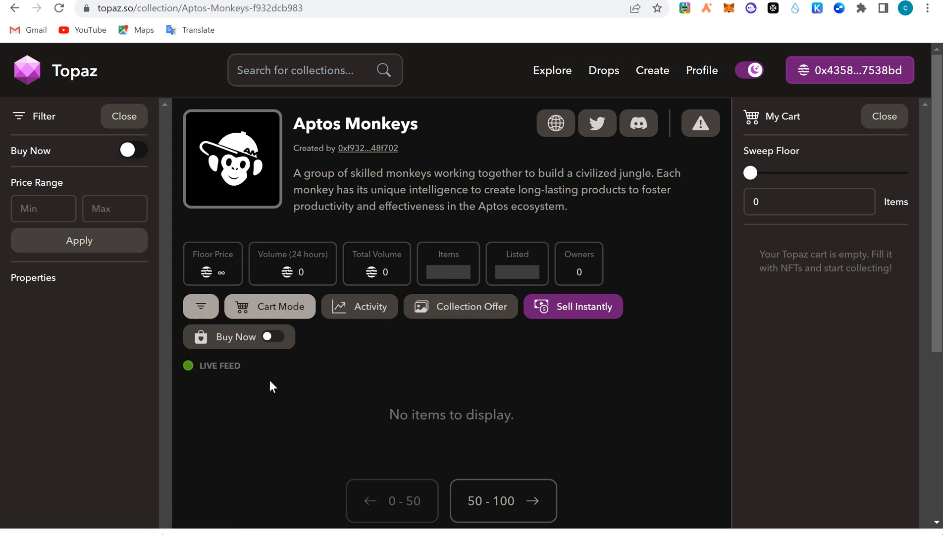
pyautogui.moveTo(752, 44)
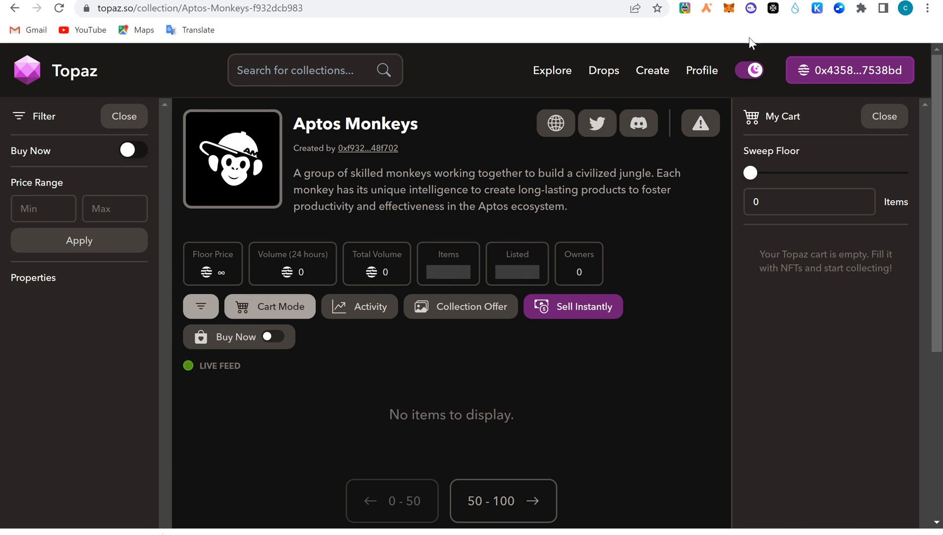
pyautogui.moveTo(841, 9)
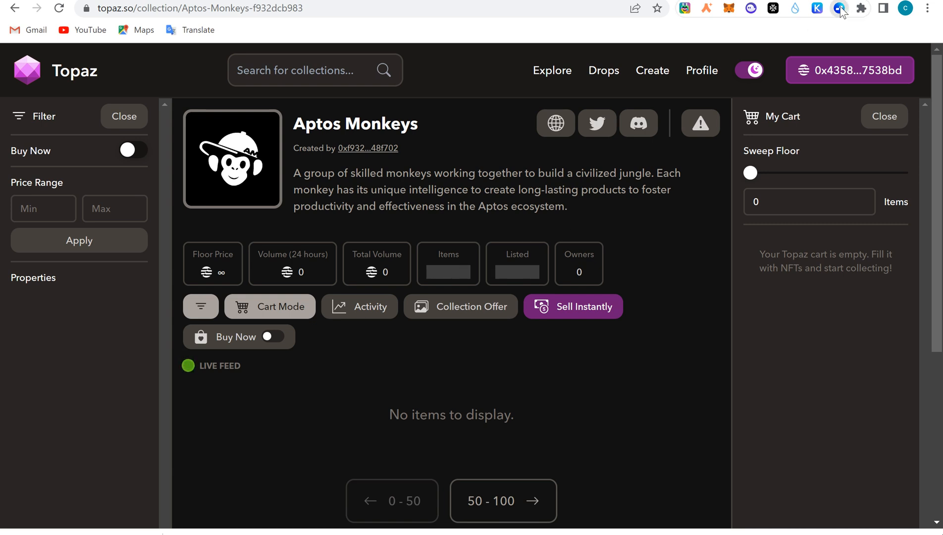
# Step: Show the wallet's activity history listing today's 7.77 APT Aptos Monkeys mint
pyautogui.click(840, 9)
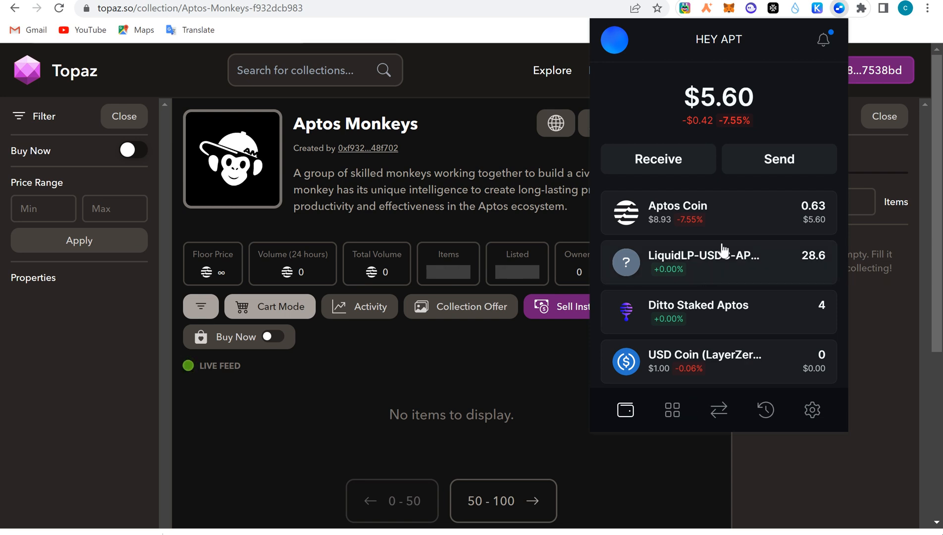
pyautogui.moveTo(769, 400)
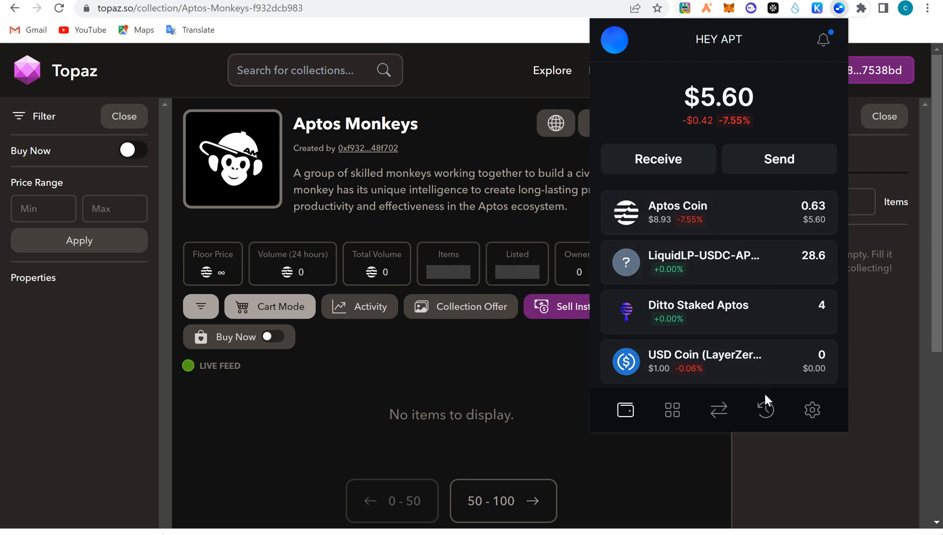
pyautogui.click(764, 410)
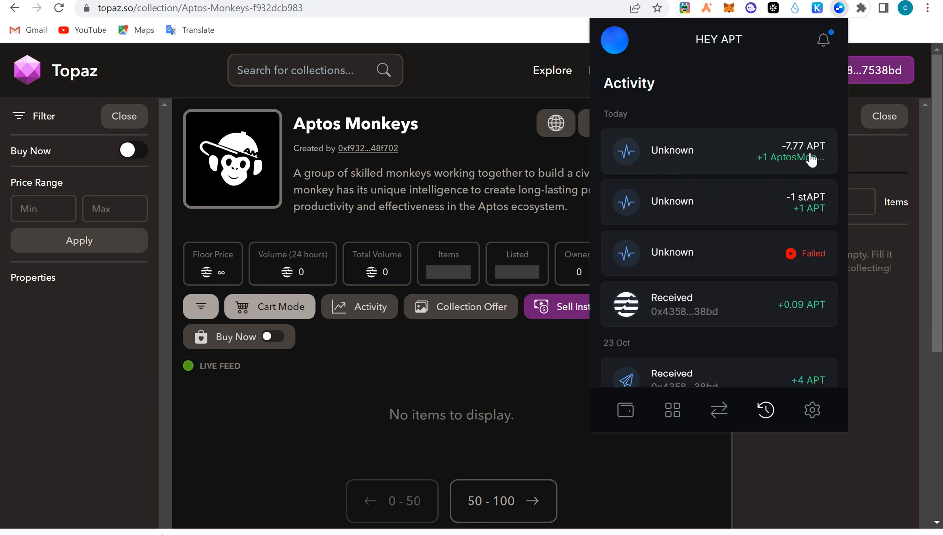
pyautogui.moveTo(776, 155)
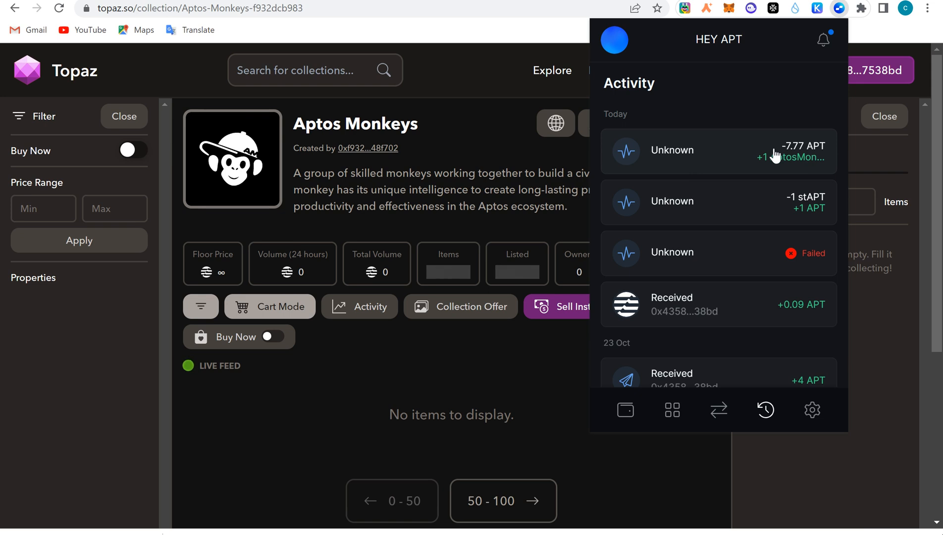
pyautogui.moveTo(847, 150)
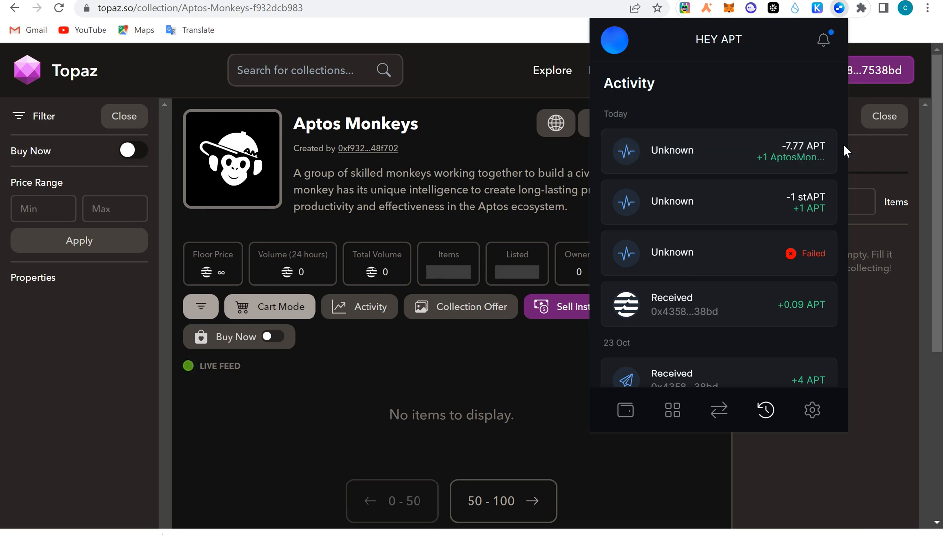
pyautogui.moveTo(686, 396)
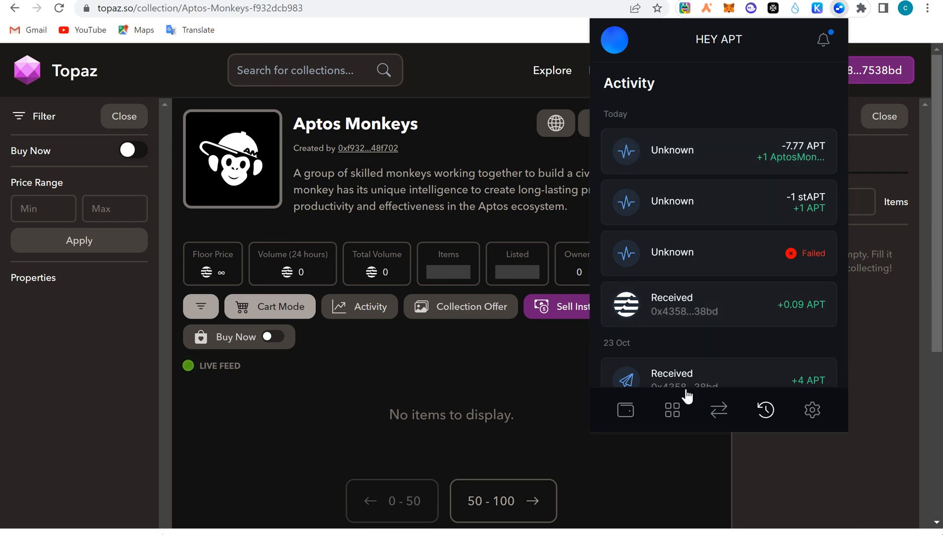
# Step: Review AptosMonkeys #3419's attributes in the wallet gallery and bring up its explorer/download options menu
pyautogui.click(671, 410)
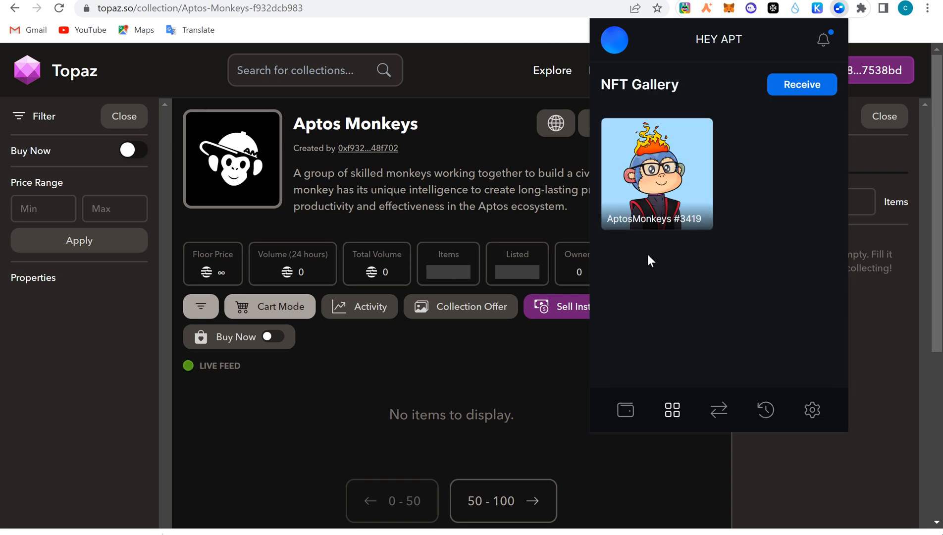
pyautogui.click(656, 175)
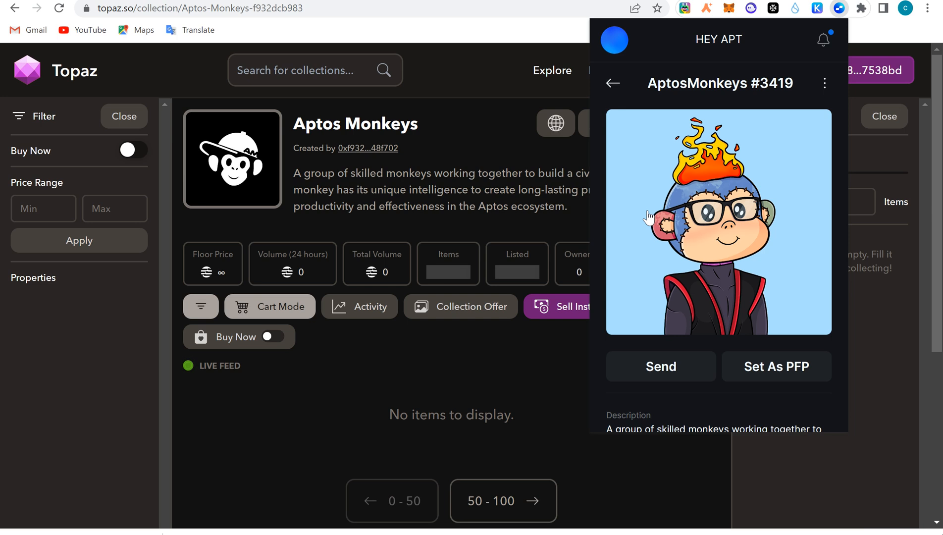
pyautogui.moveTo(779, 140)
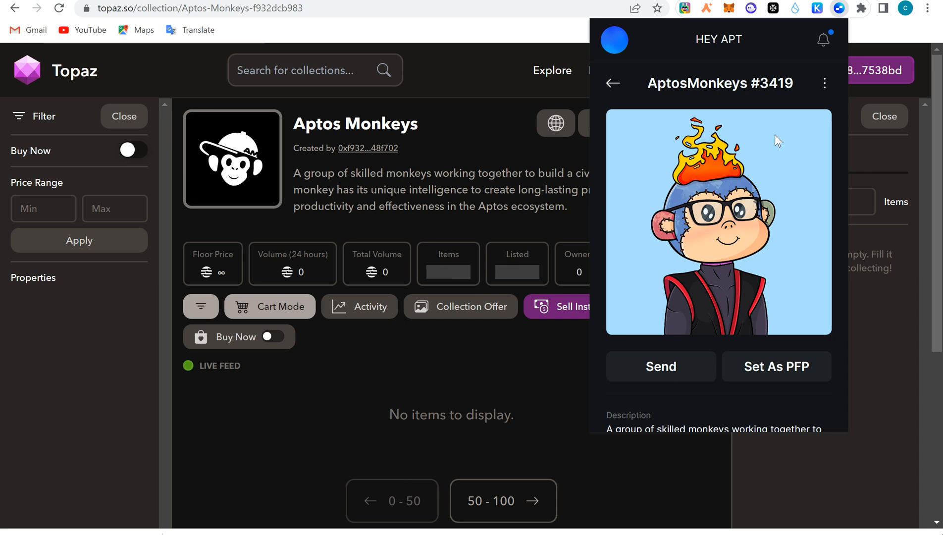
pyautogui.scroll(-3)
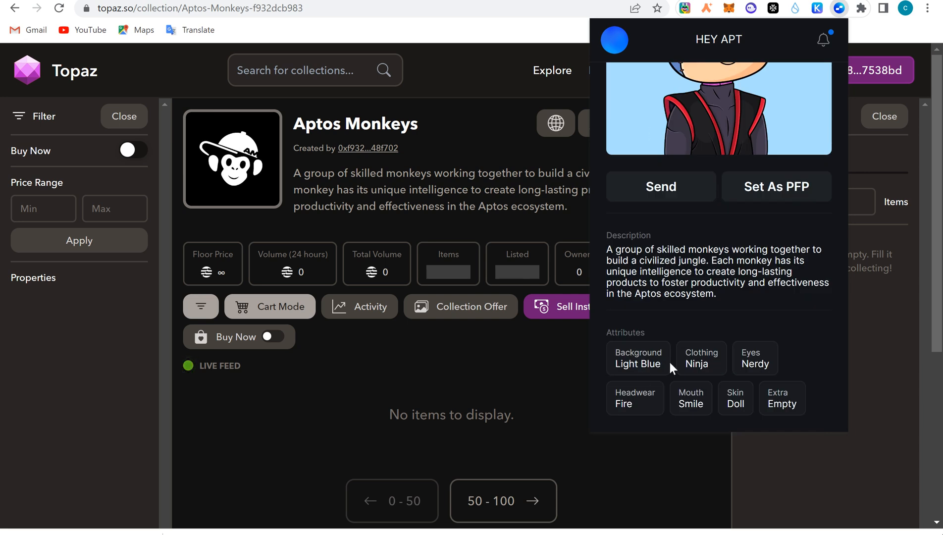
pyautogui.moveTo(803, 356)
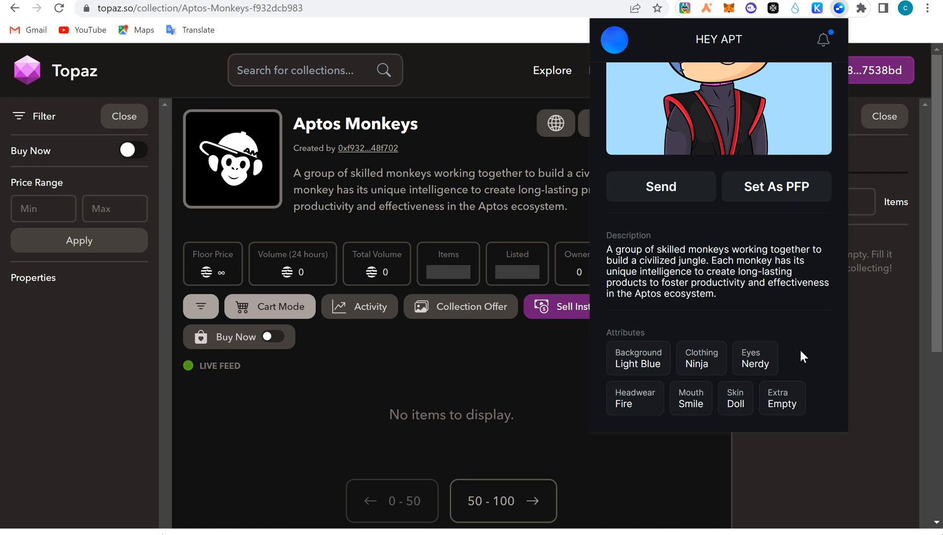
pyautogui.scroll(3)
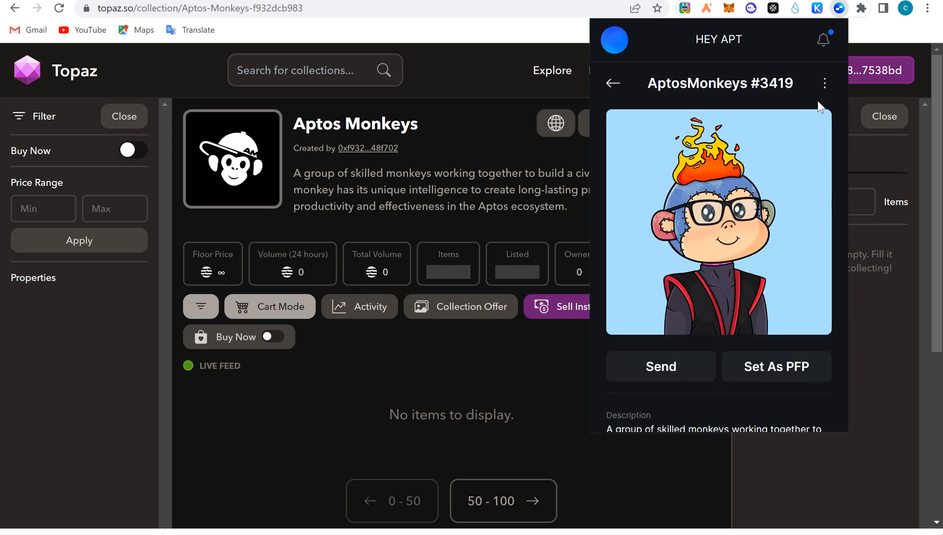
pyautogui.click(823, 83)
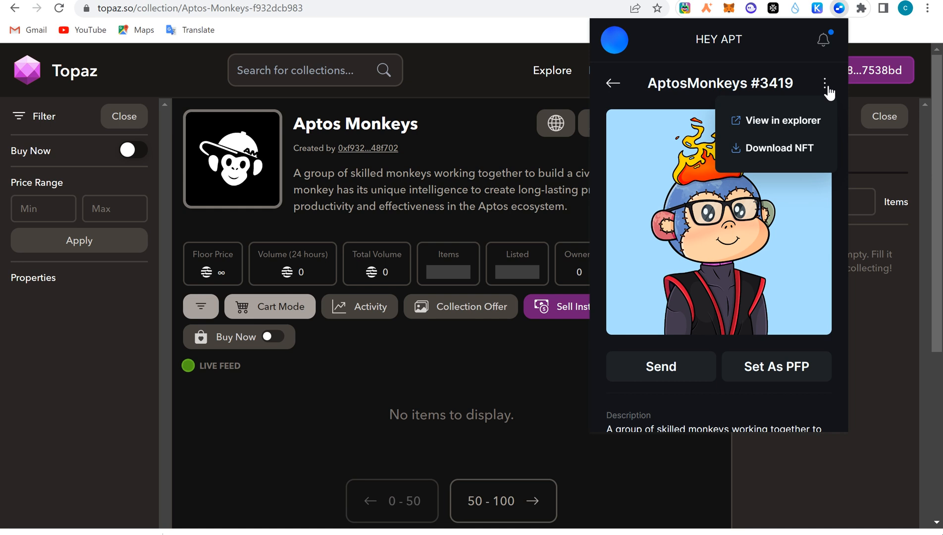
pyautogui.moveTo(771, 154)
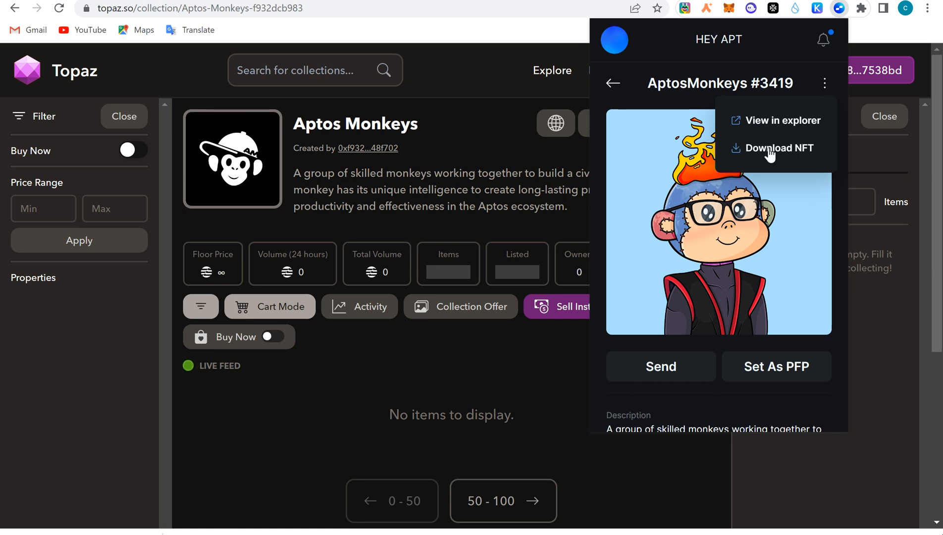